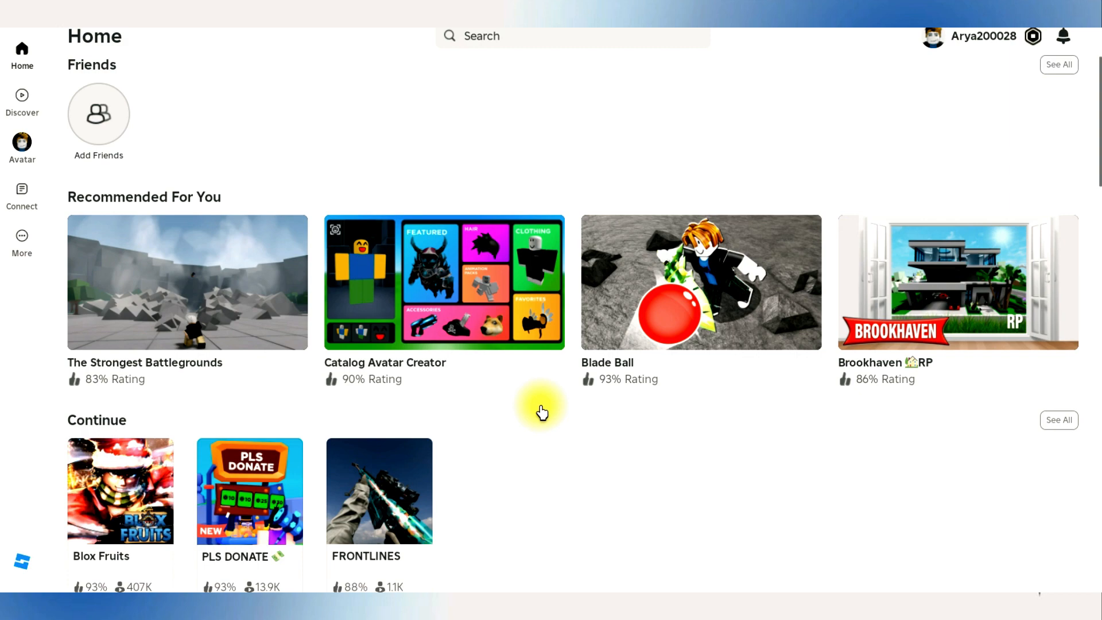
Reach the account Settings page through the More section of the sidebar
{"action": "scroll", "scroll_direction": "down", "scroll_amount": 3}
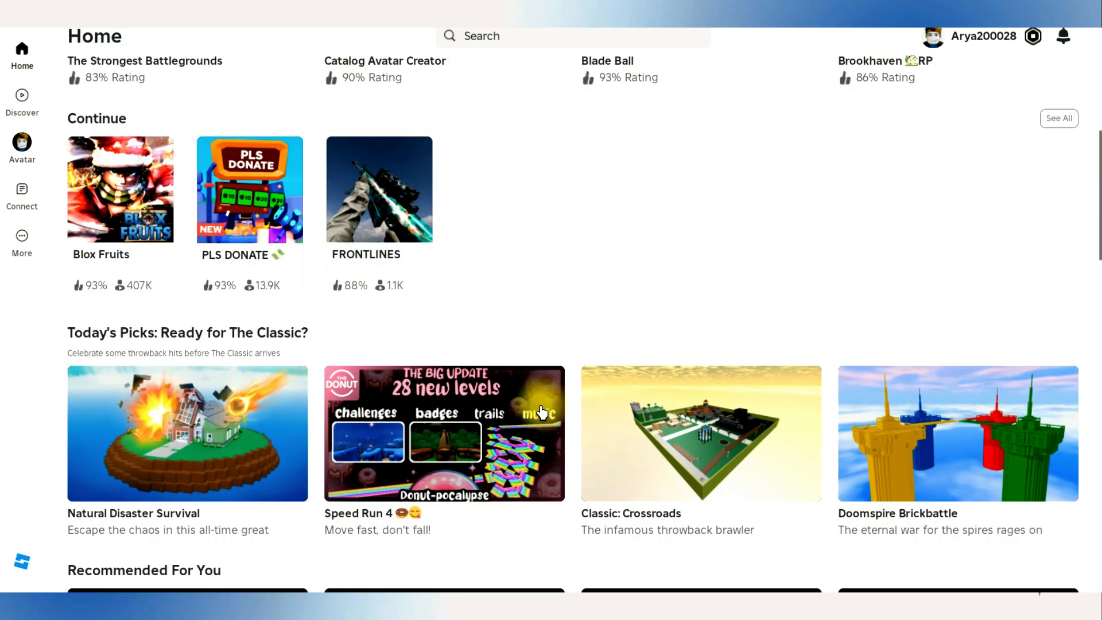
{"action": "scroll", "scroll_direction": "up", "scroll_amount": 3}
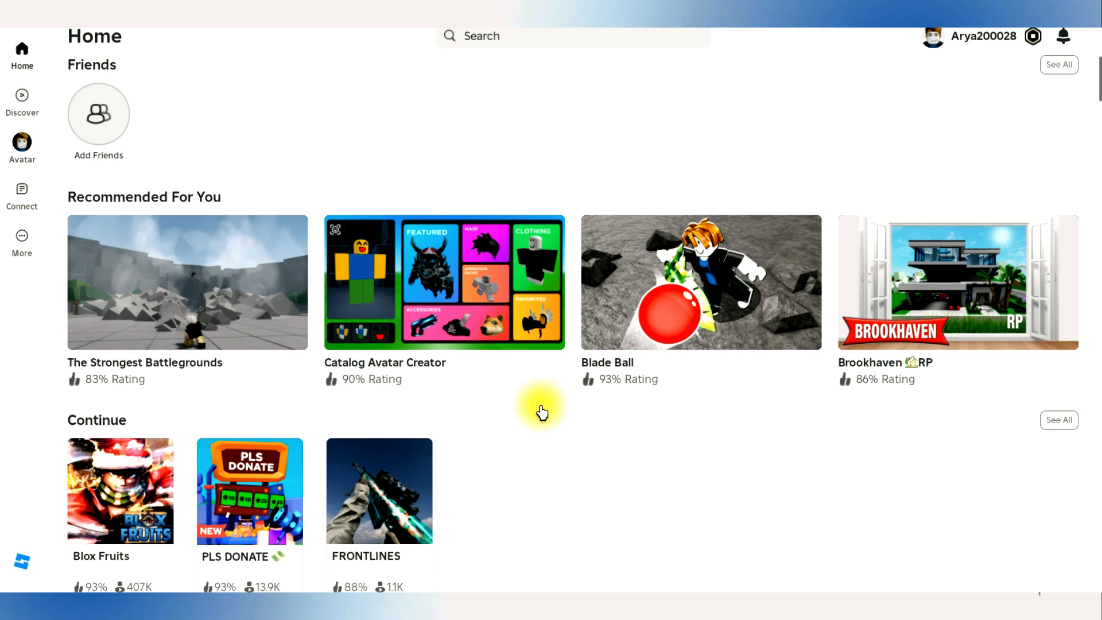
{"action": "mouse_move", "coordinate": [21, 242]}
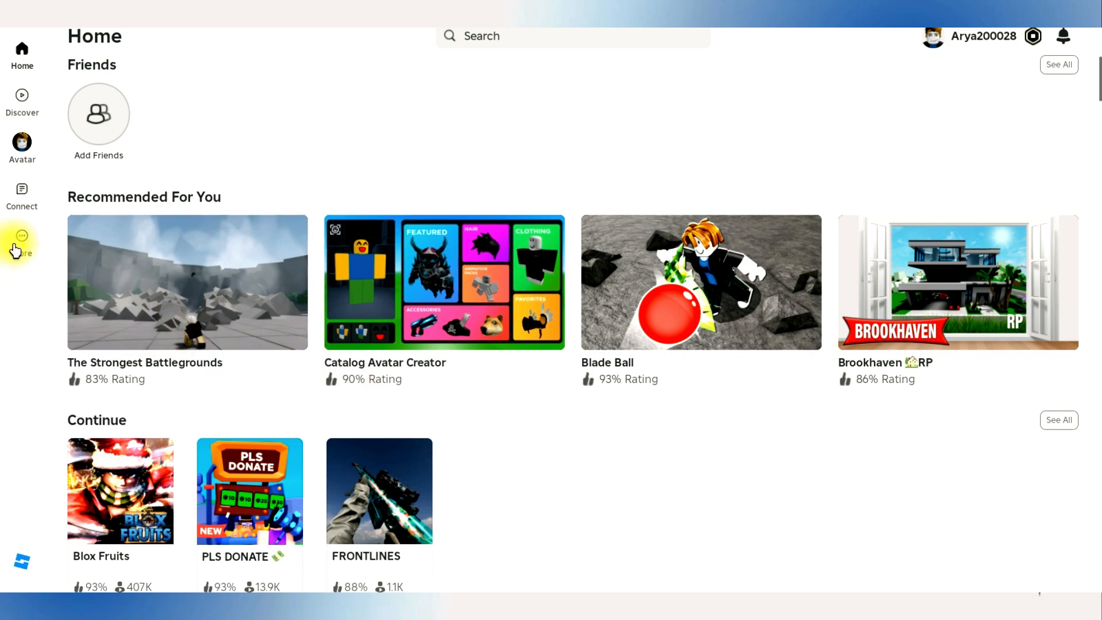
{"action": "left_click", "coordinate": [22, 242]}
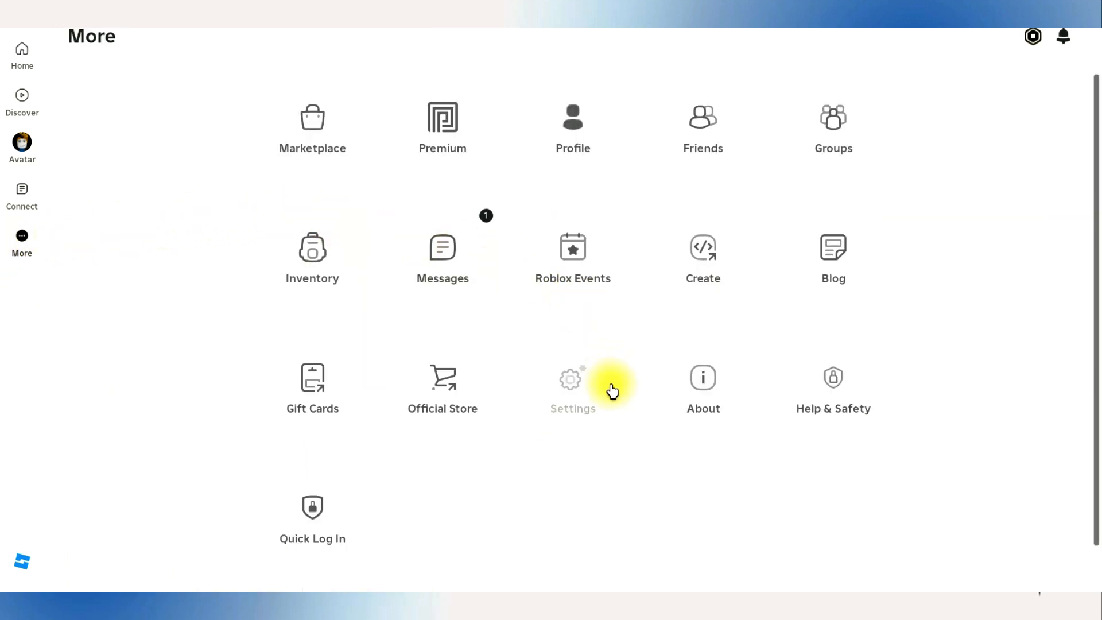
{"action": "left_click", "coordinate": [571, 383]}
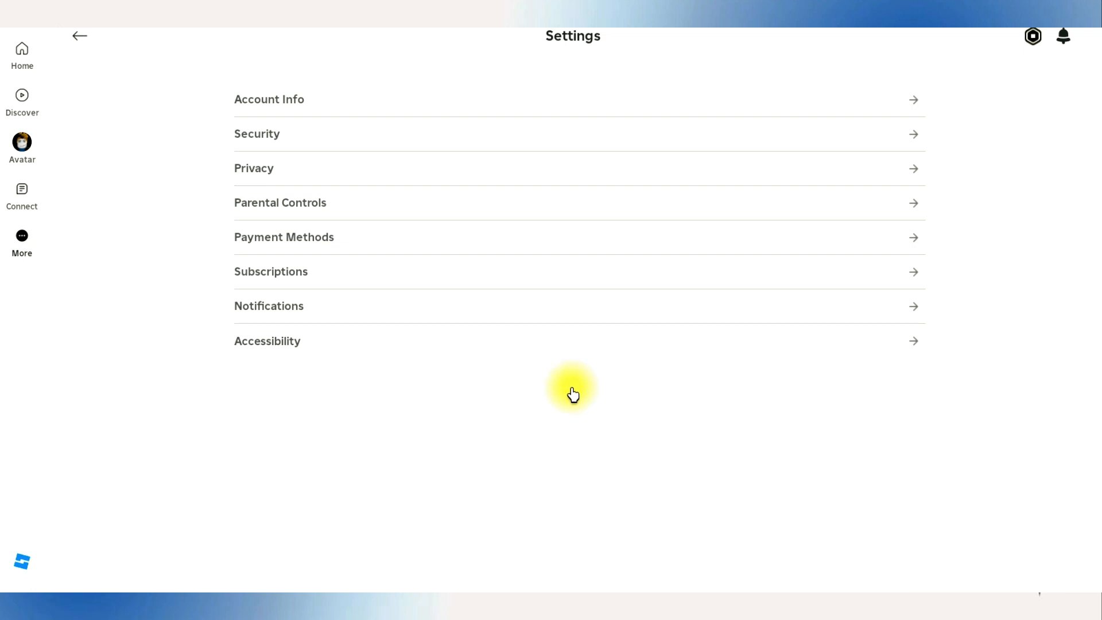
{"action": "mouse_move", "coordinate": [378, 137]}
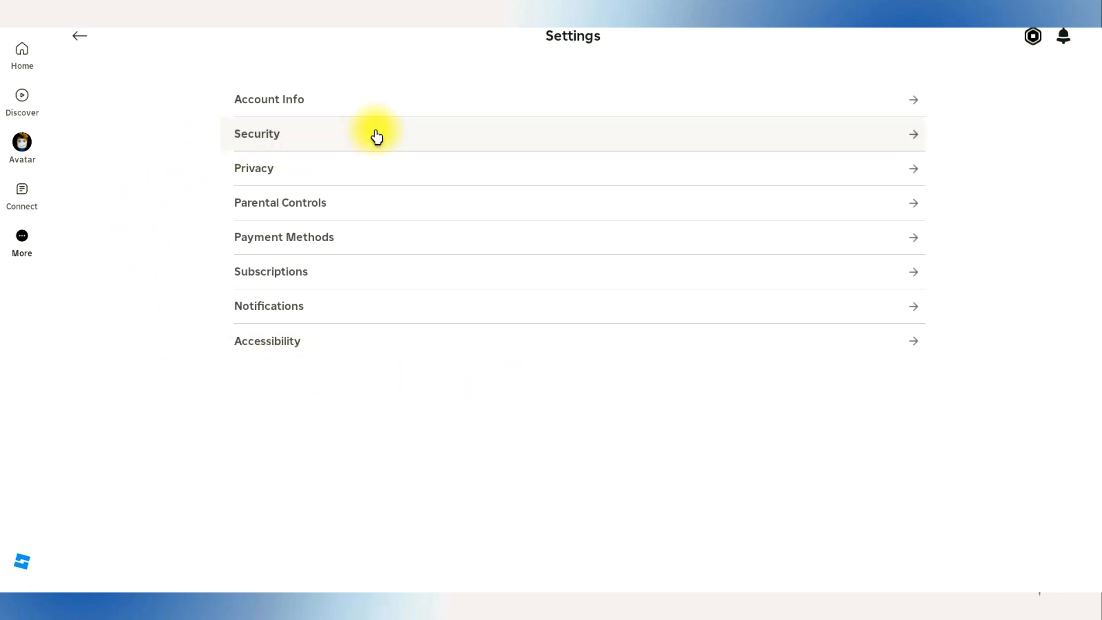
Show the full Account Info page of My Settings with personal details
{"action": "left_click", "coordinate": [269, 99]}
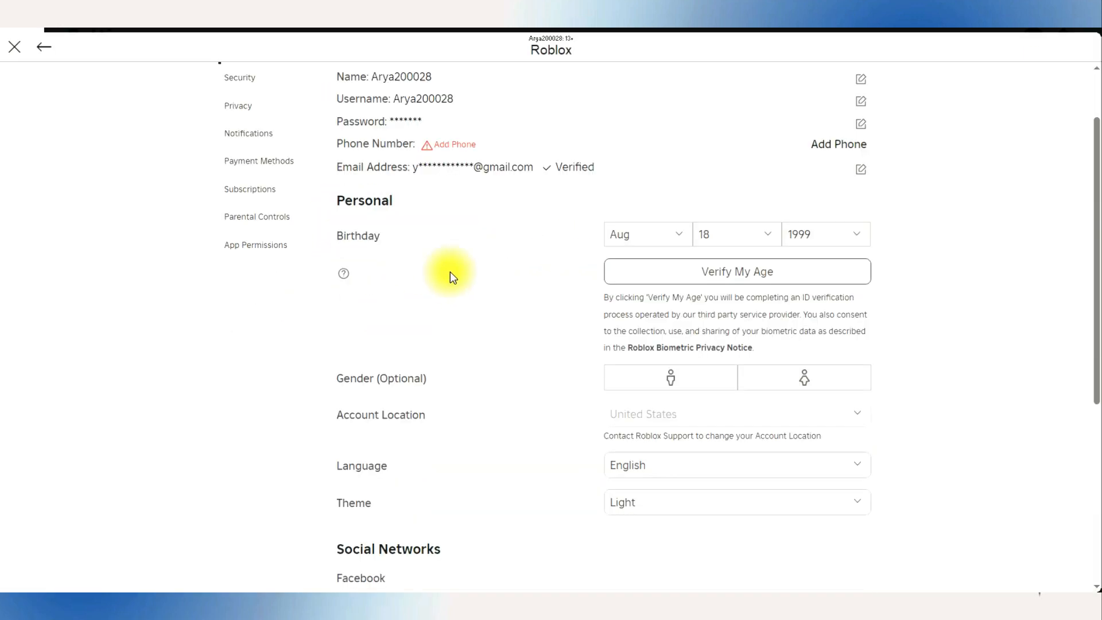
{"action": "scroll", "scroll_direction": "up", "scroll_amount": 3}
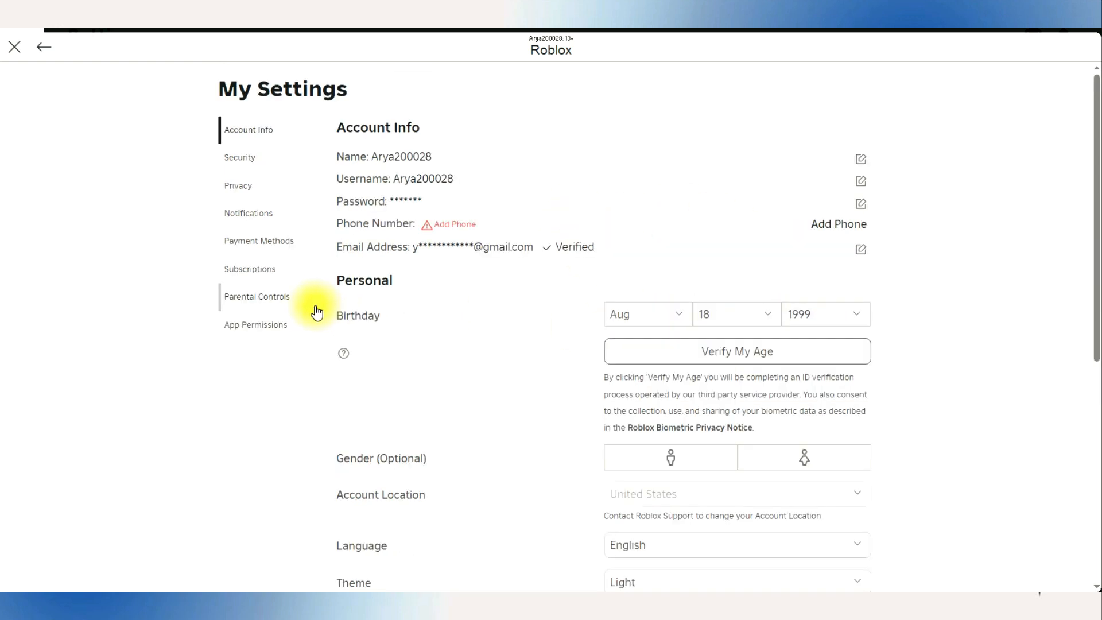
Show the Parental Controls section with Parent PIN disabled and experiences 13+
{"action": "left_click", "coordinate": [256, 296]}
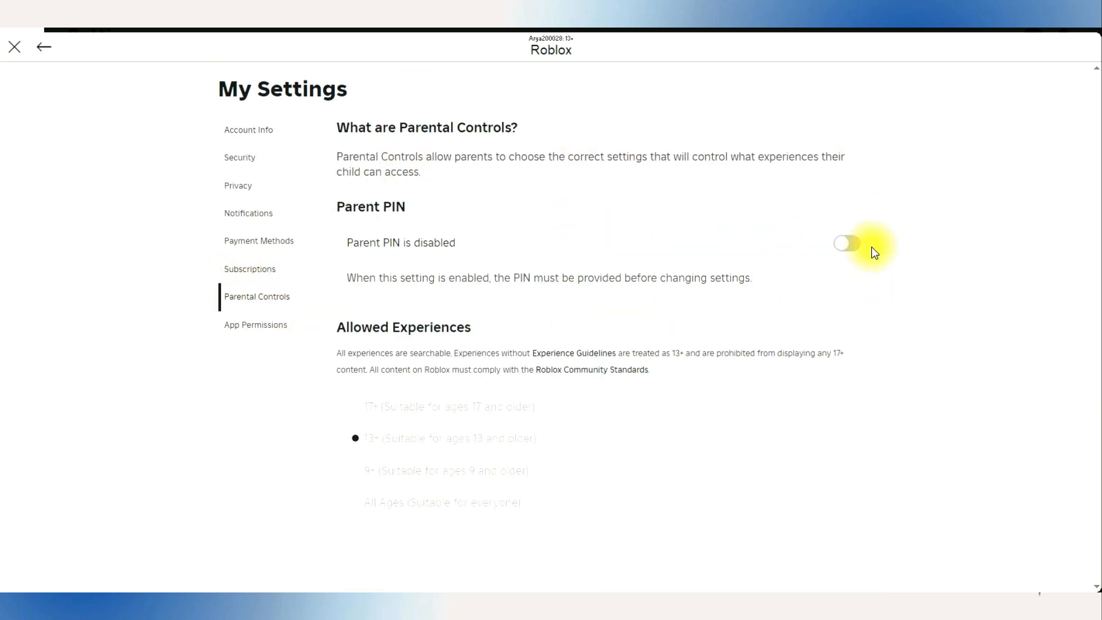
{"action": "mouse_move", "coordinate": [839, 209]}
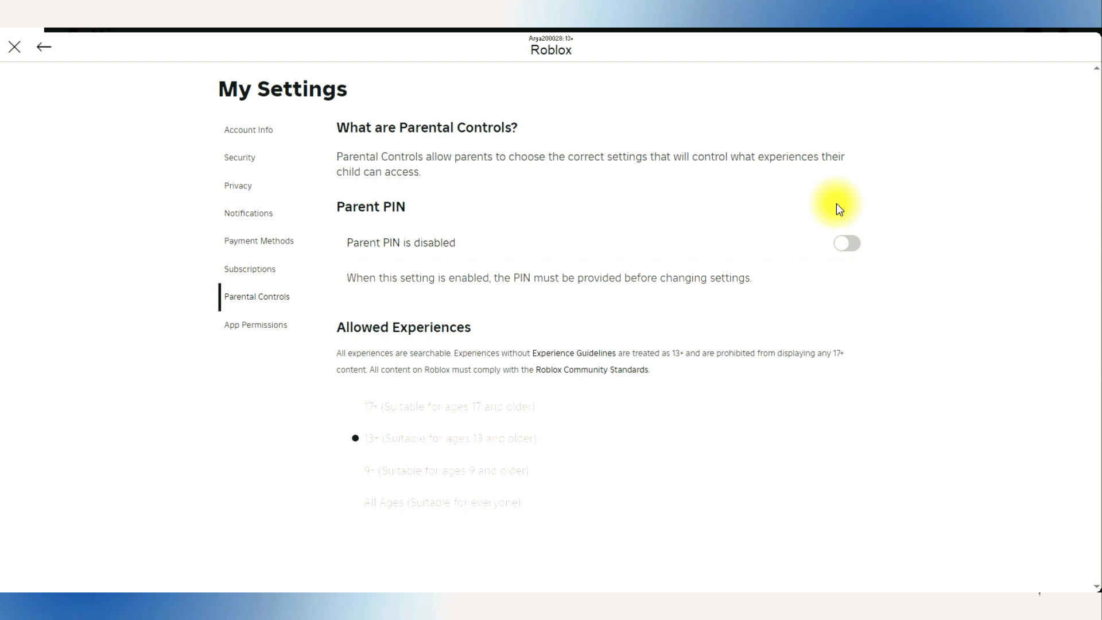
{"action": "mouse_move", "coordinate": [994, 273]}
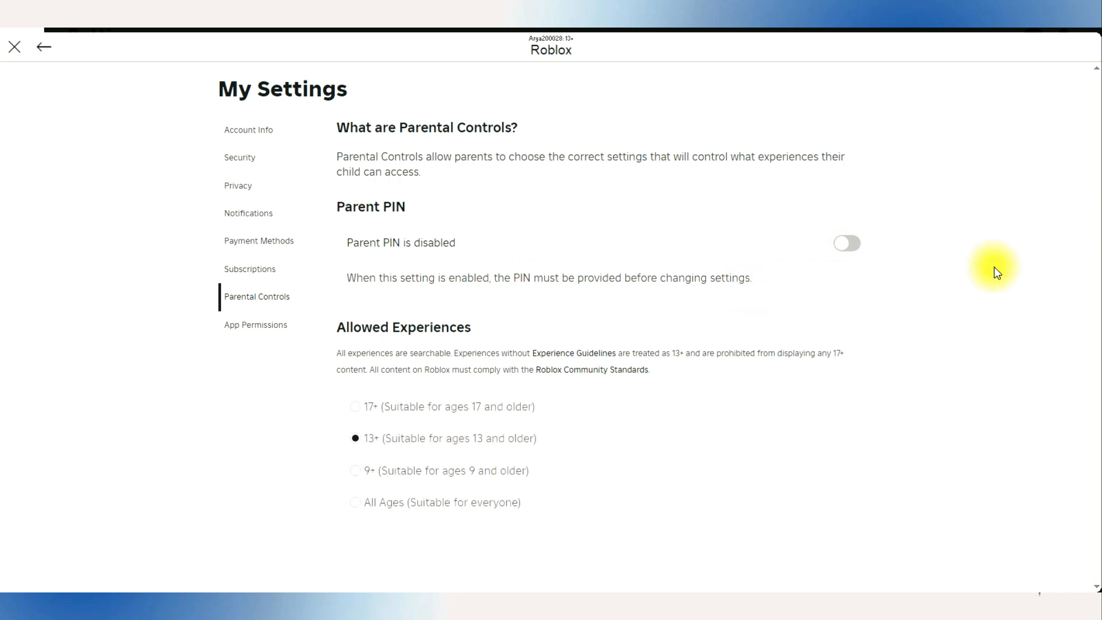
Review the Privacy page's account restrictions, Communication and Other Settings options
{"action": "left_click", "coordinate": [237, 186]}
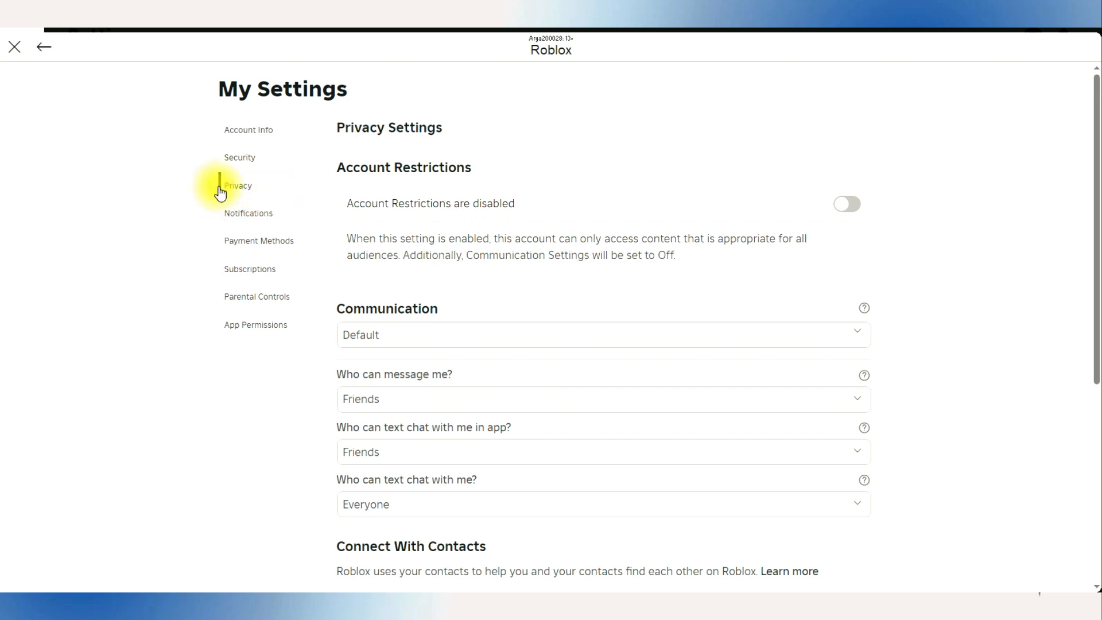
{"action": "mouse_move", "coordinate": [386, 313]}
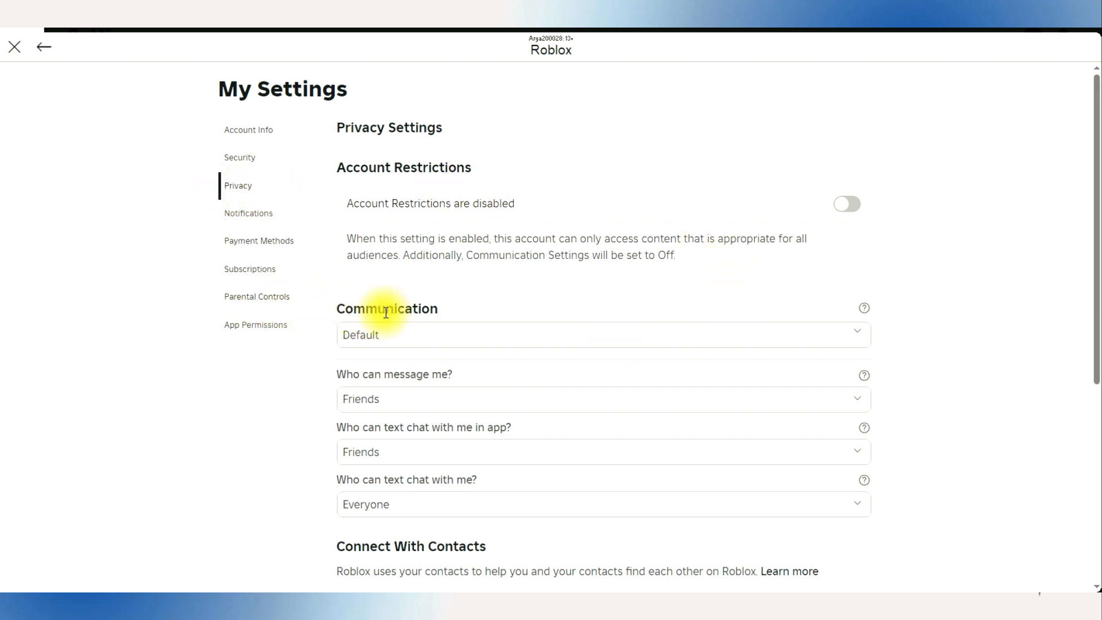
{"action": "mouse_move", "coordinate": [816, 352]}
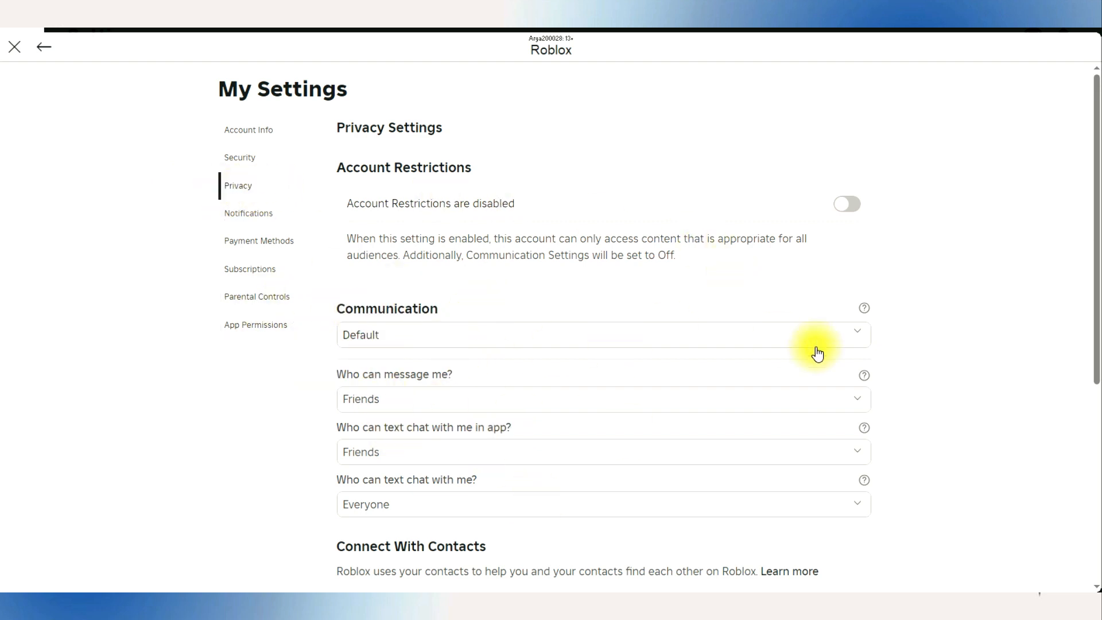
{"action": "mouse_move", "coordinate": [947, 409]}
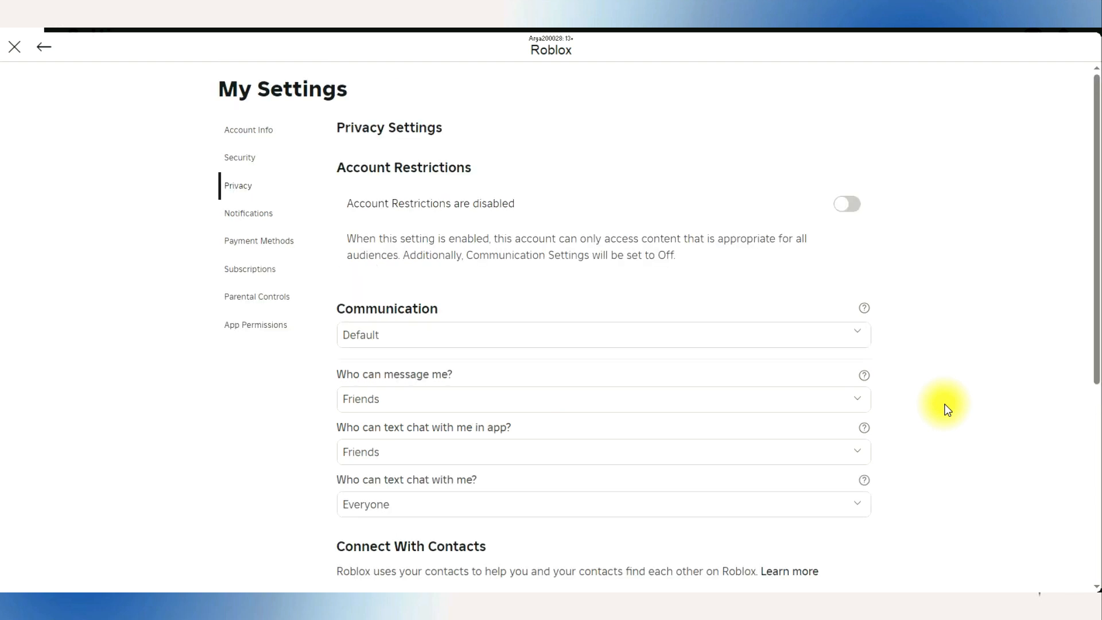
{"action": "scroll", "scroll_direction": "down", "scroll_amount": 3}
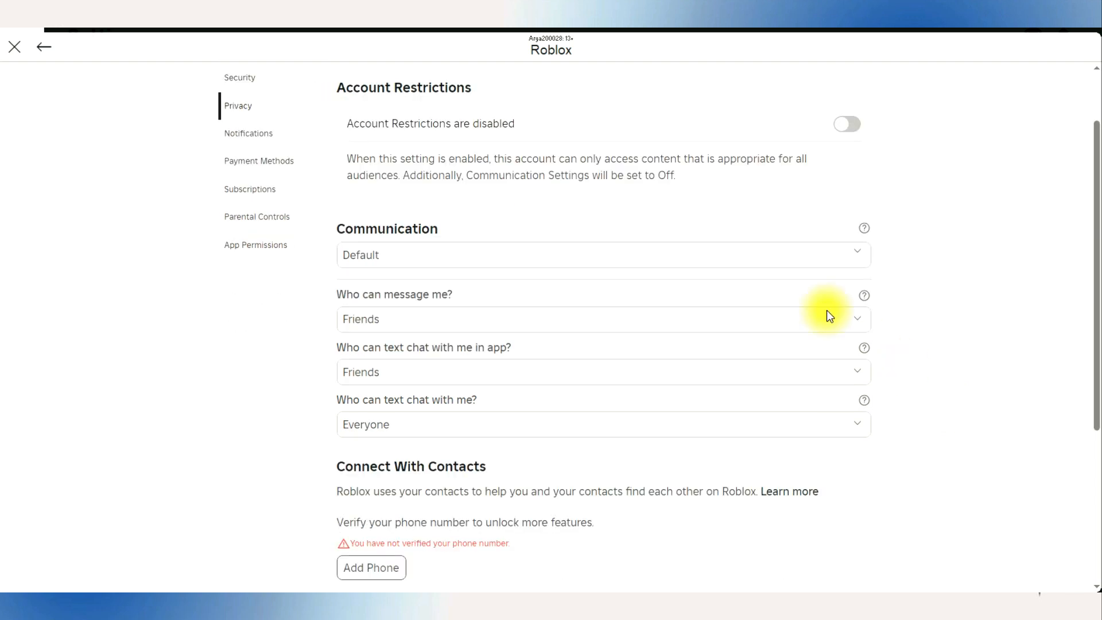
{"action": "mouse_move", "coordinate": [1097, 193]}
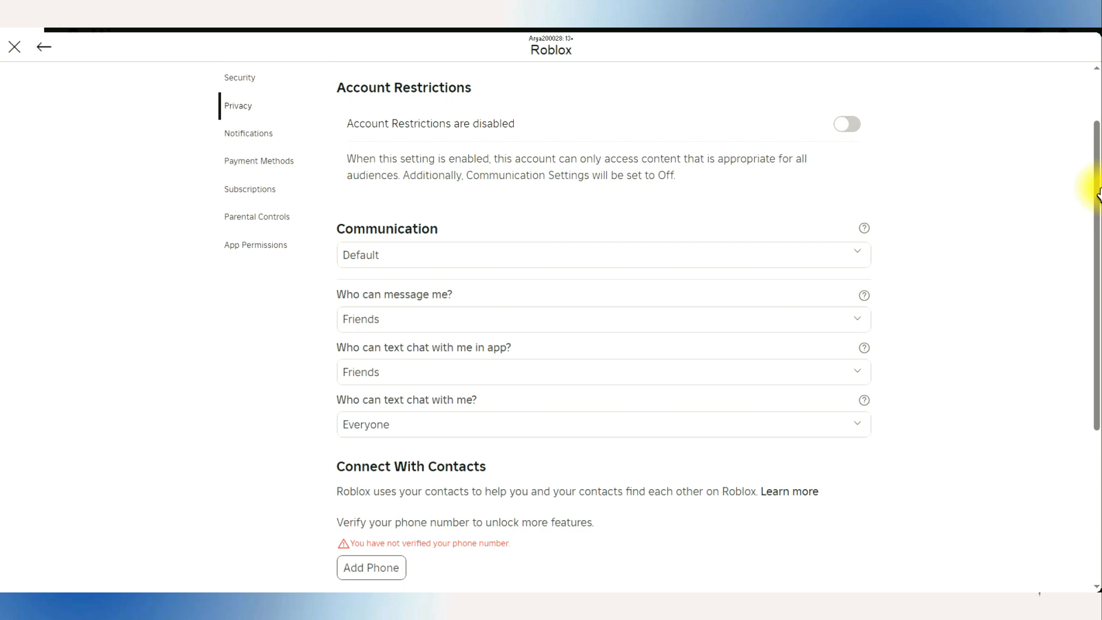
{"action": "scroll", "scroll_direction": "down", "scroll_amount": 3}
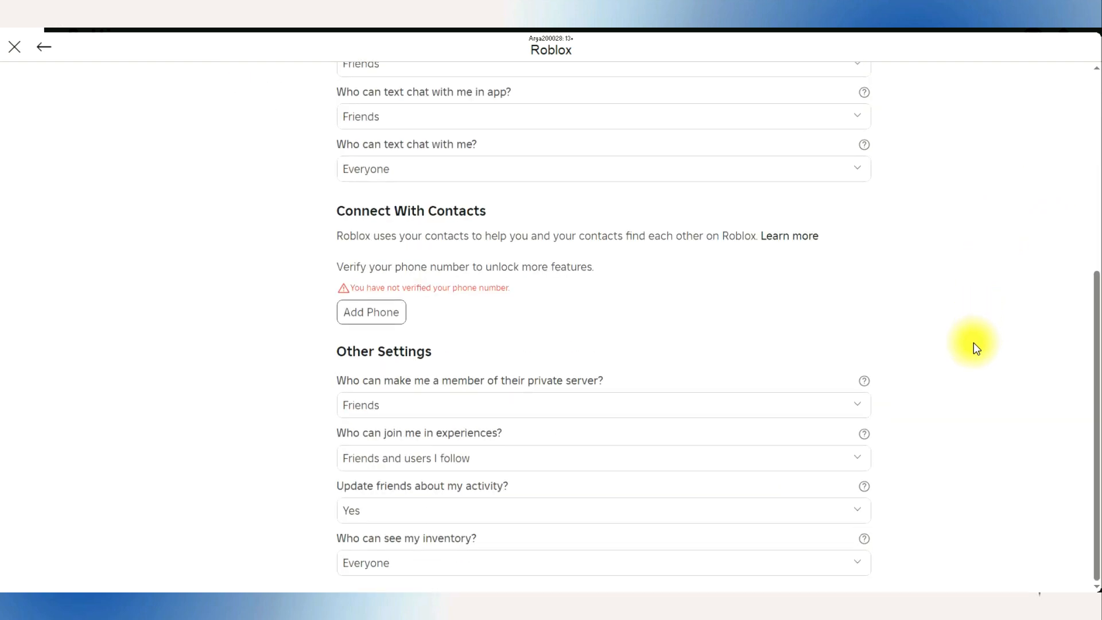
{"action": "scroll", "scroll_direction": "up", "scroll_amount": 3}
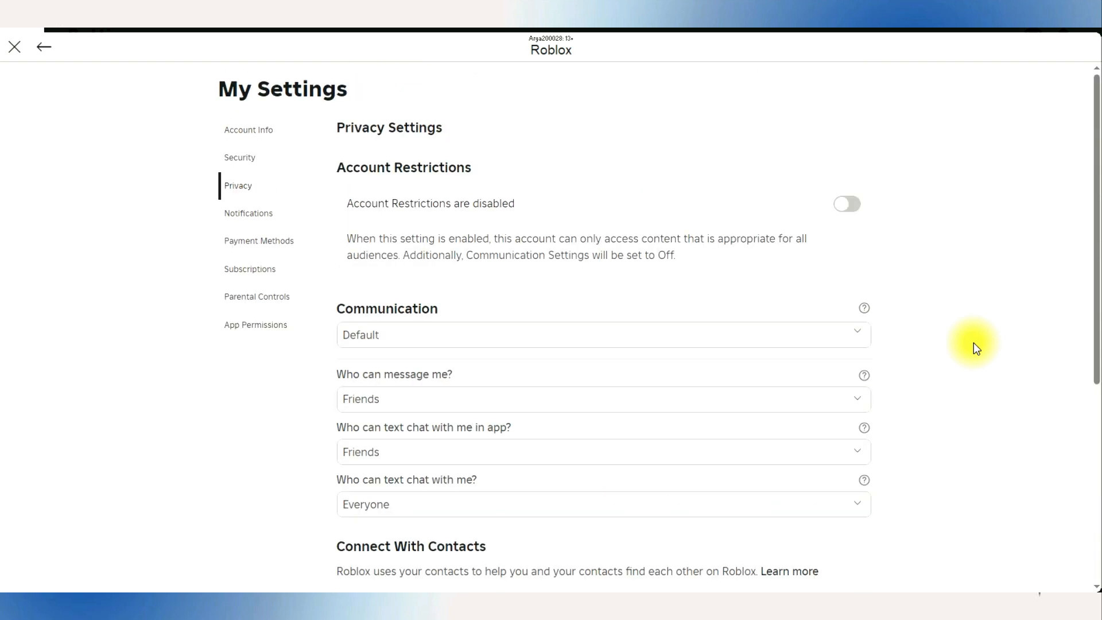
{"action": "mouse_move", "coordinate": [1075, 70]}
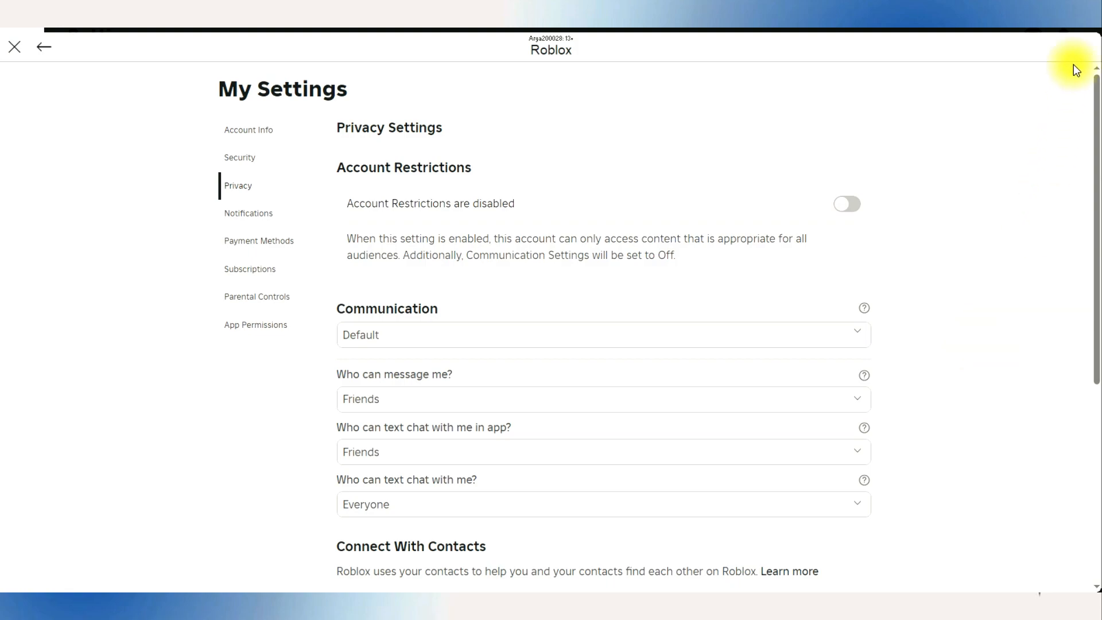
Close the Roblox window, leaving the desktop showing
{"action": "left_click", "coordinate": [14, 46]}
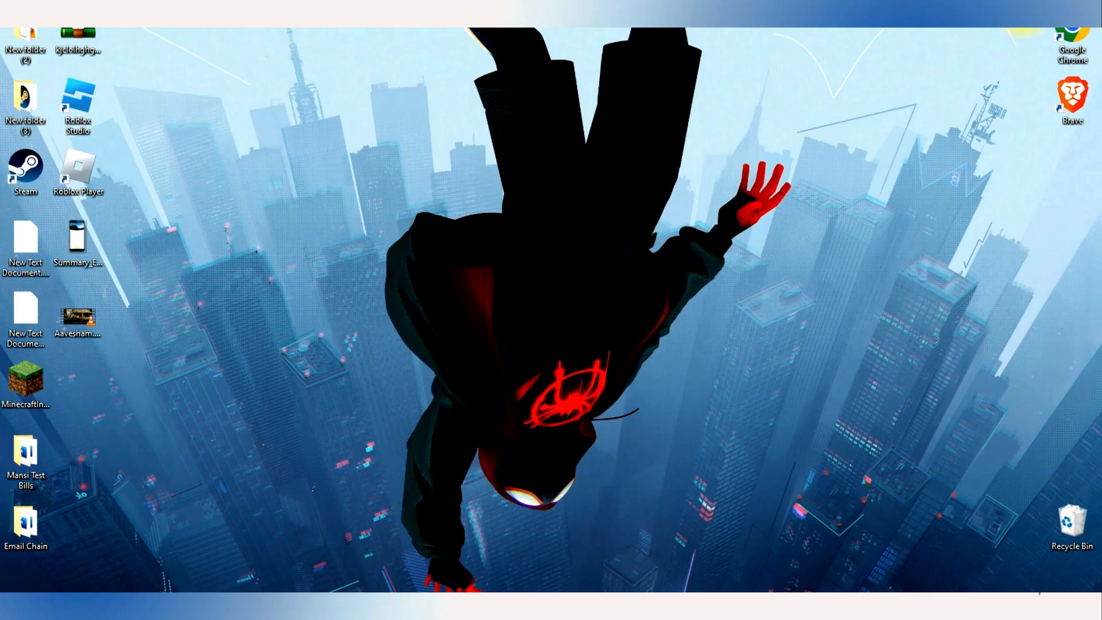